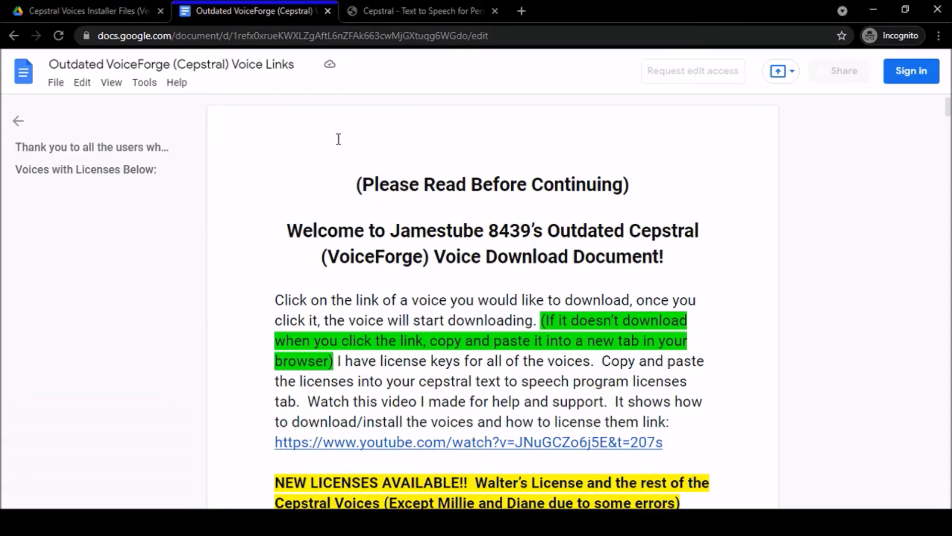
# Copy the David voice installer link from David's entry in the voice links document
pyautogui.scroll(-3)
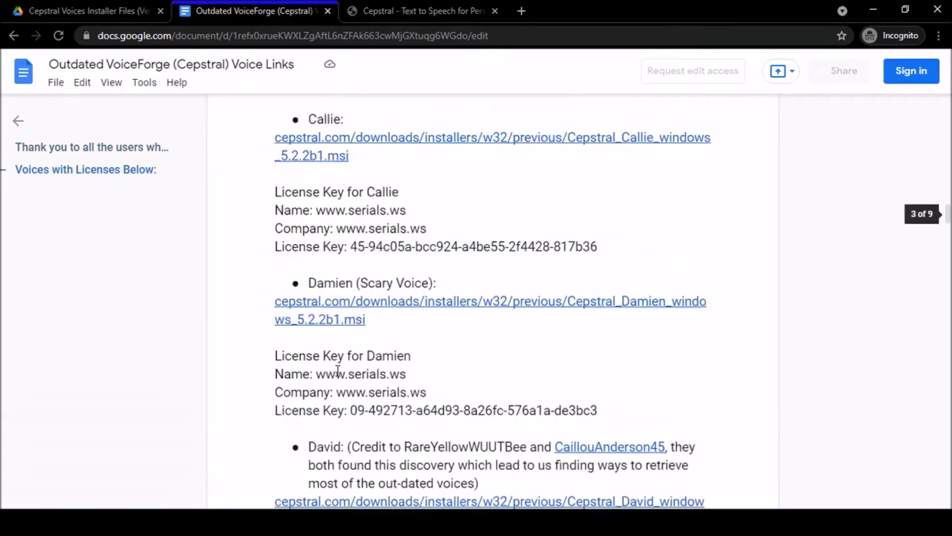
pyautogui.scroll(-3)
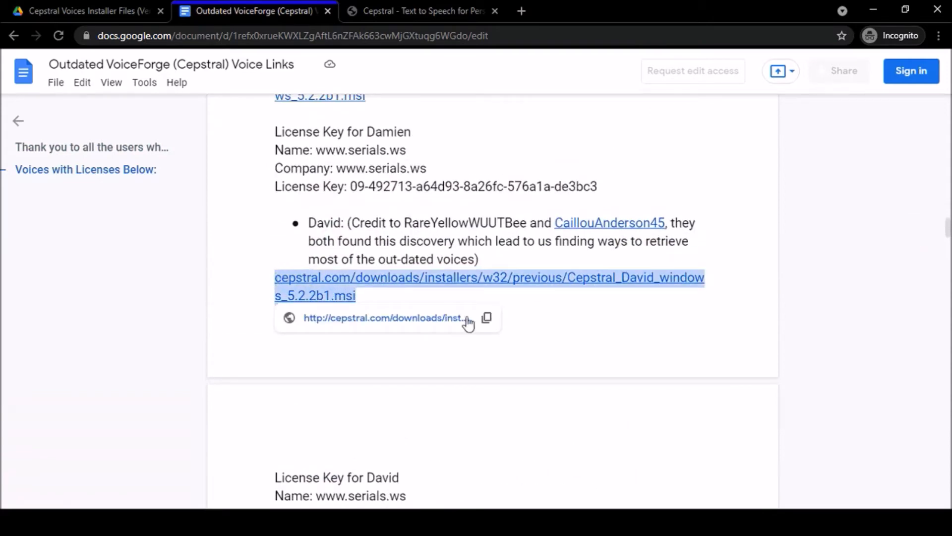
pyautogui.click(486, 318)
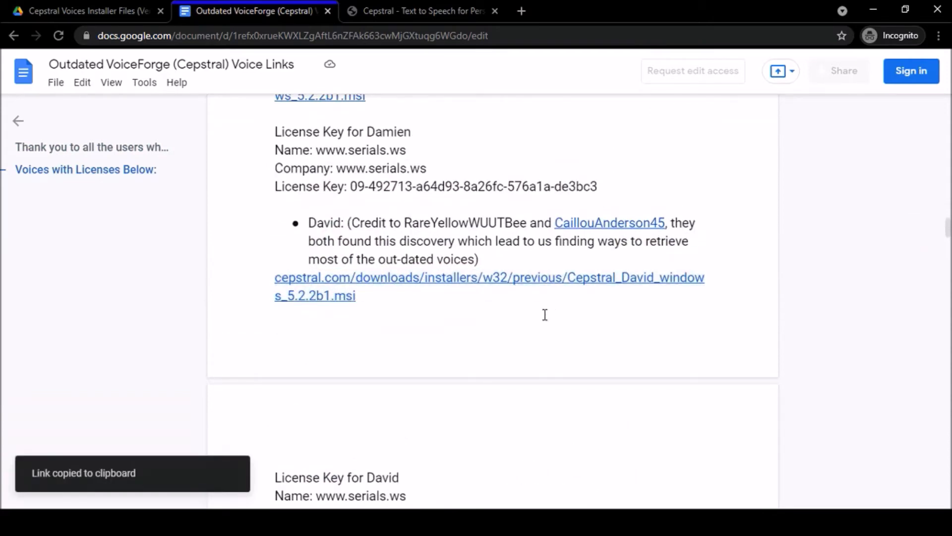
# Load the old cepstral.com David installer URL, which returns a Page Not Found page
pyautogui.click(421, 10)
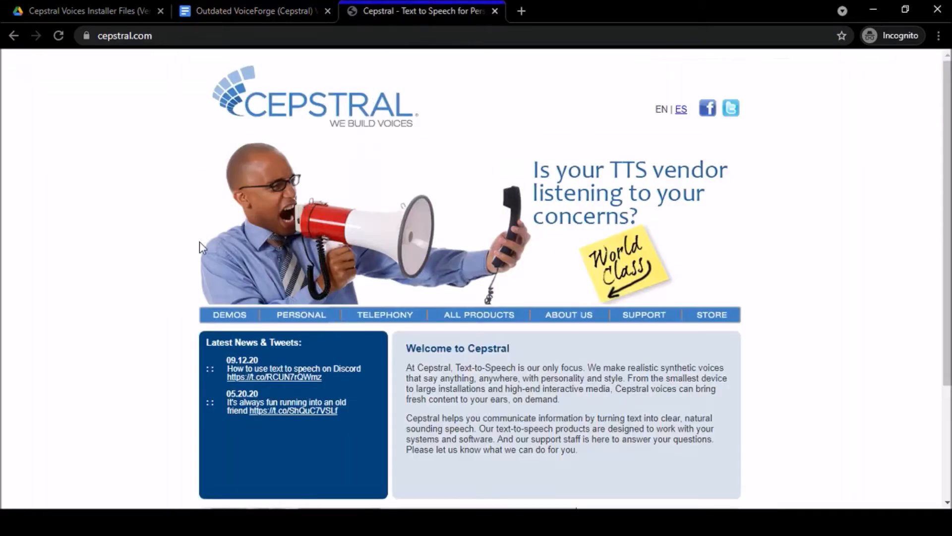
pyautogui.moveTo(209, 129)
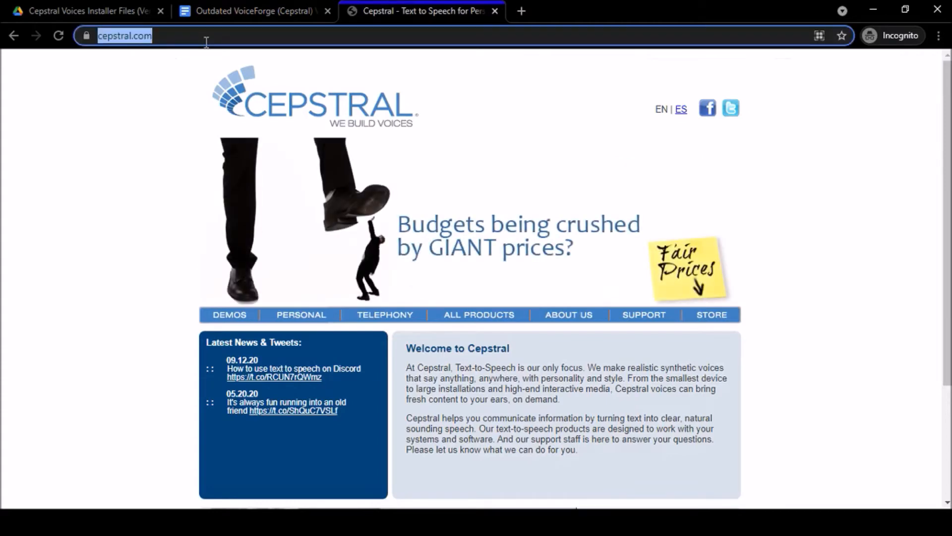
pyautogui.write('http://cepstral.com/downloads/installers/w32/previous/Cepstral_David_windows_5.2.2b1.msi')
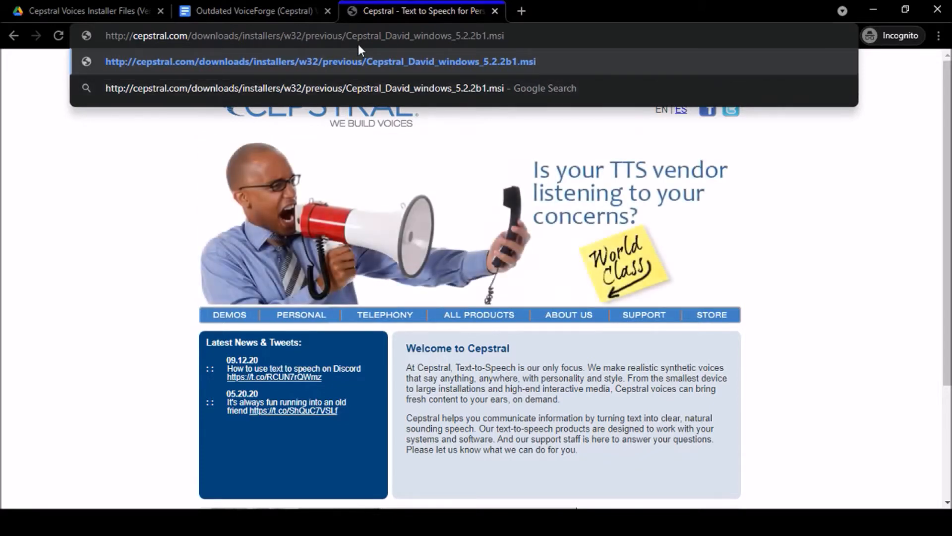
pyautogui.press('Enter')
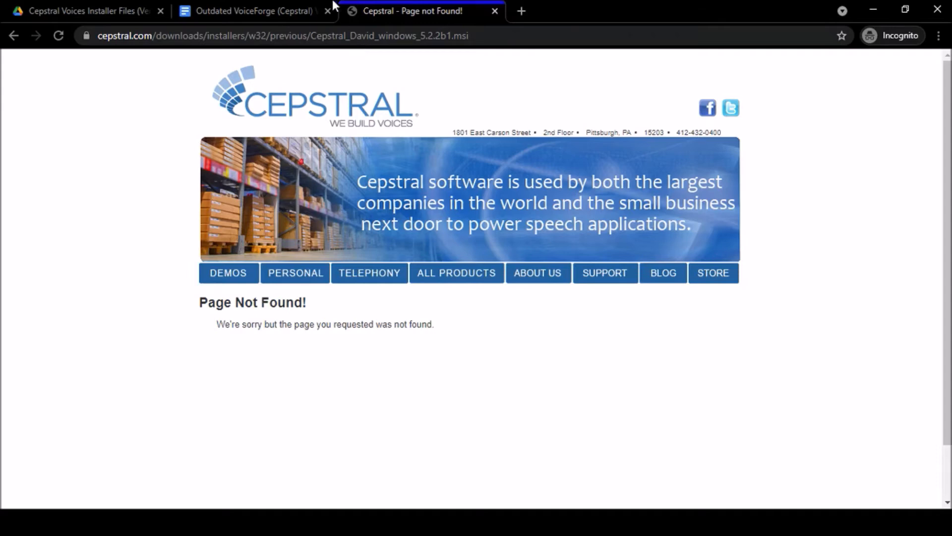
# Return to the Outdated VoiceForge document showing the Damien and David links
pyautogui.click(253, 11)
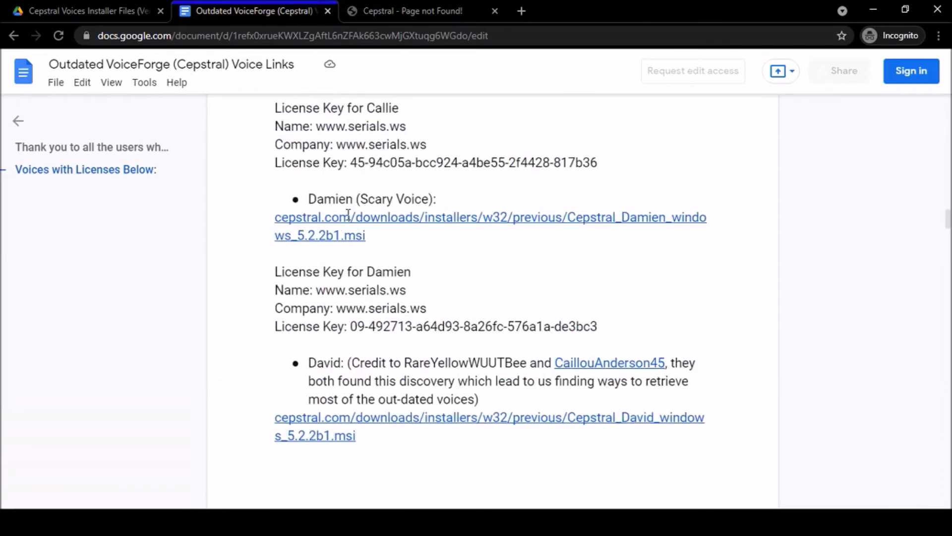
pyautogui.moveTo(453, 234)
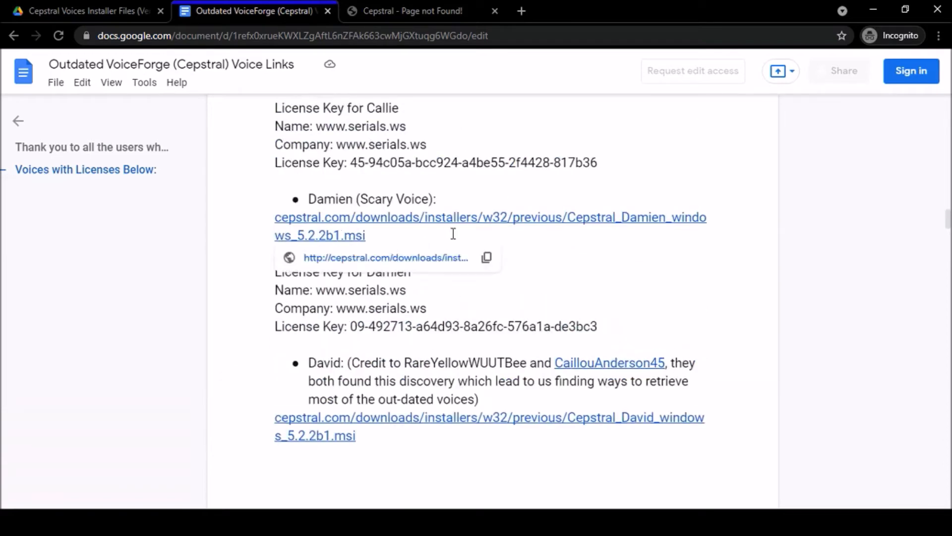
pyautogui.moveTo(452, 233)
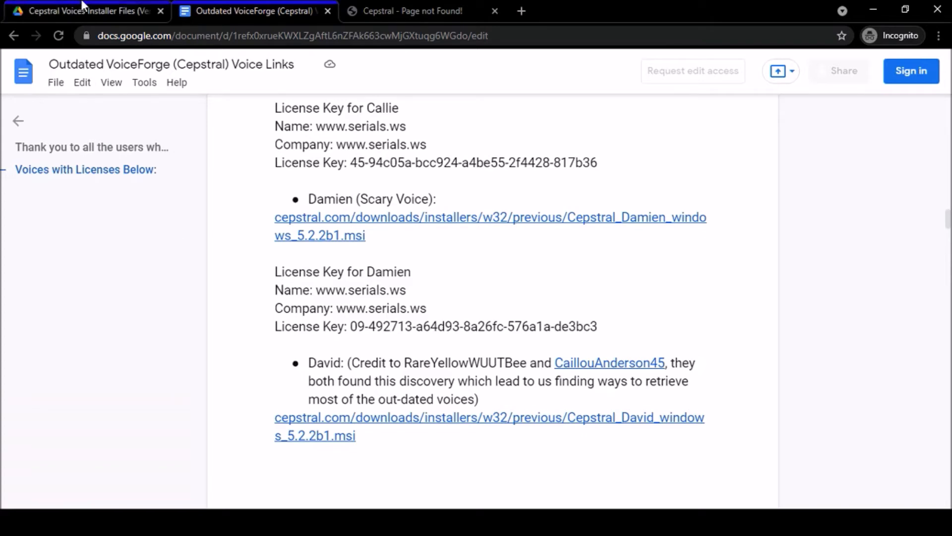
# Start downloading the Amy installer from the Cepstral Voices Installer Files Drive folder
pyautogui.click(85, 10)
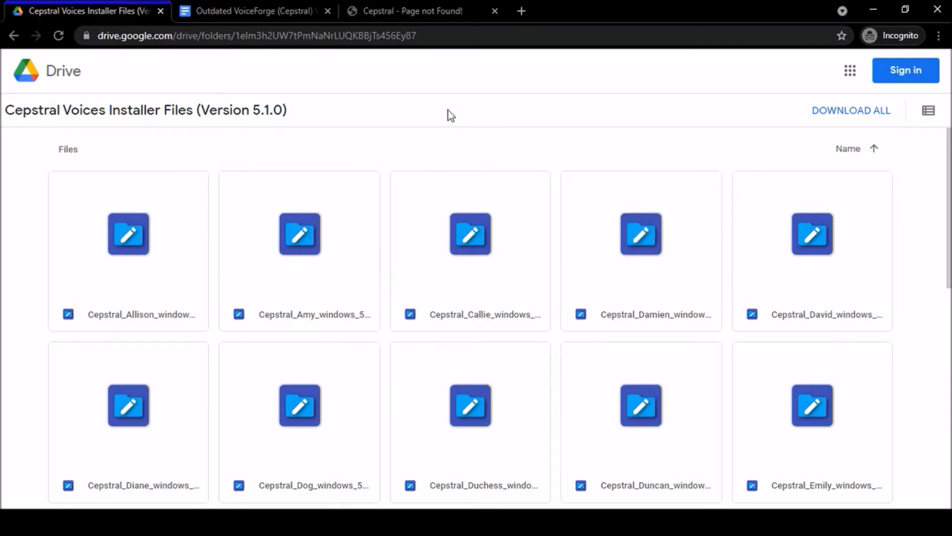
pyautogui.moveTo(308, 115)
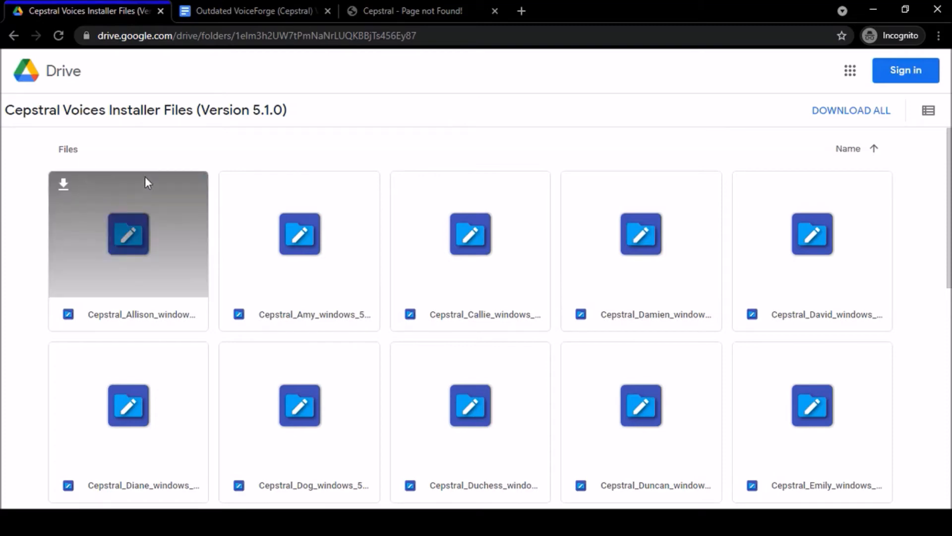
pyautogui.moveTo(60, 189)
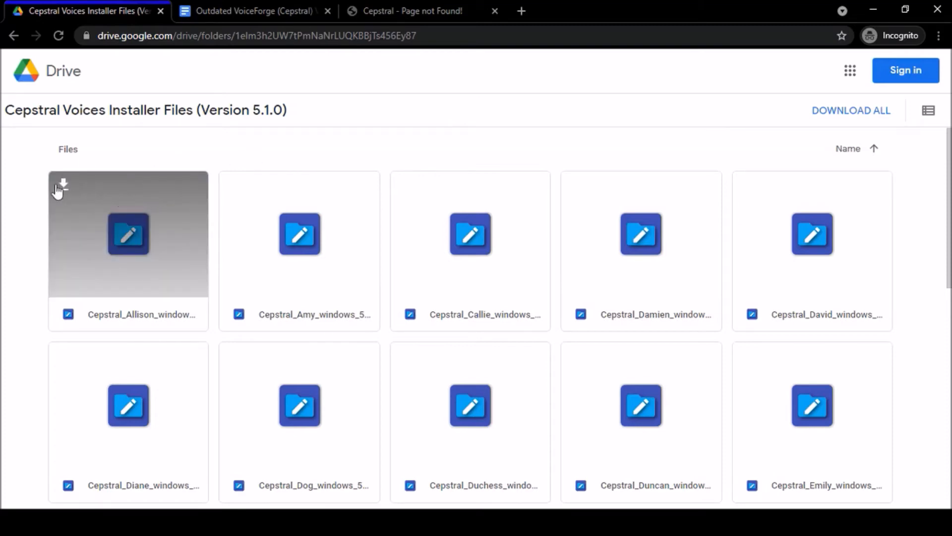
pyautogui.moveTo(745, 72)
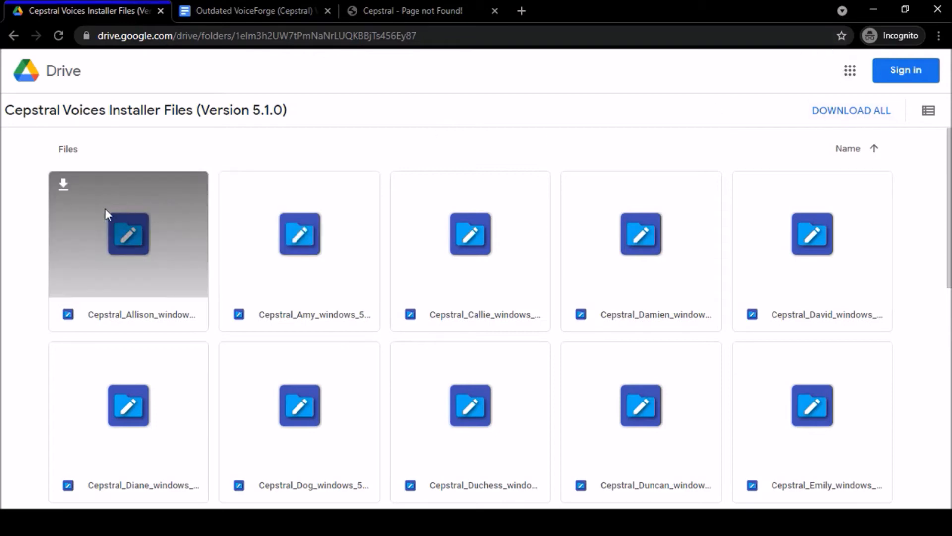
pyautogui.moveTo(79, 195)
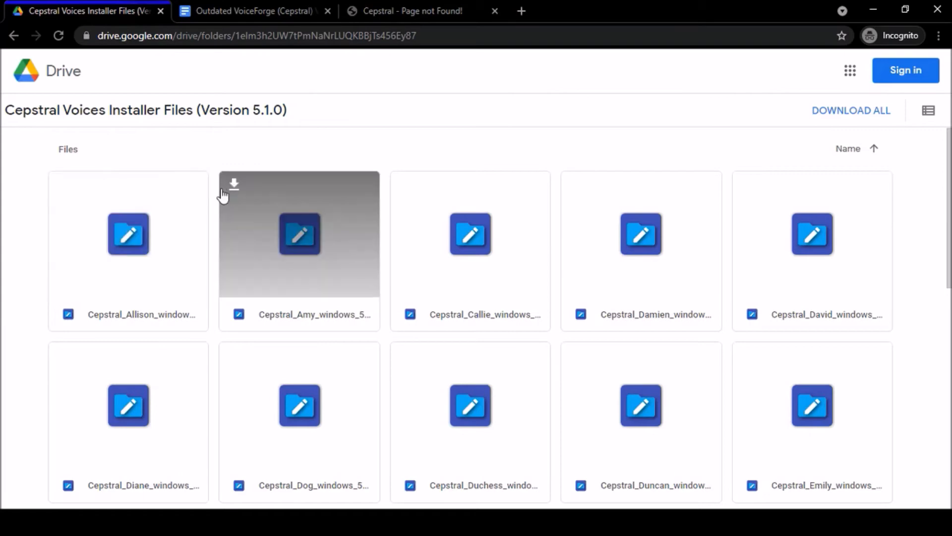
pyautogui.click(234, 185)
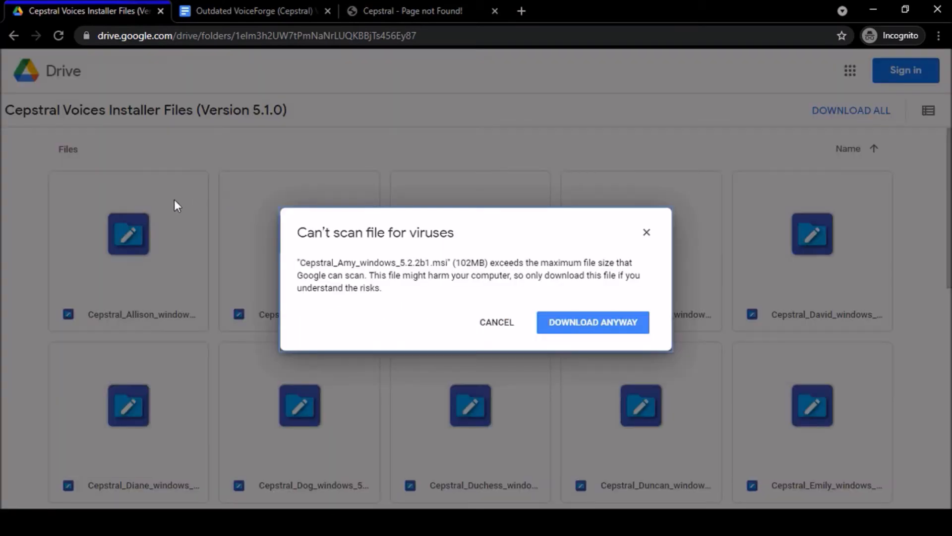
pyautogui.moveTo(395, 240)
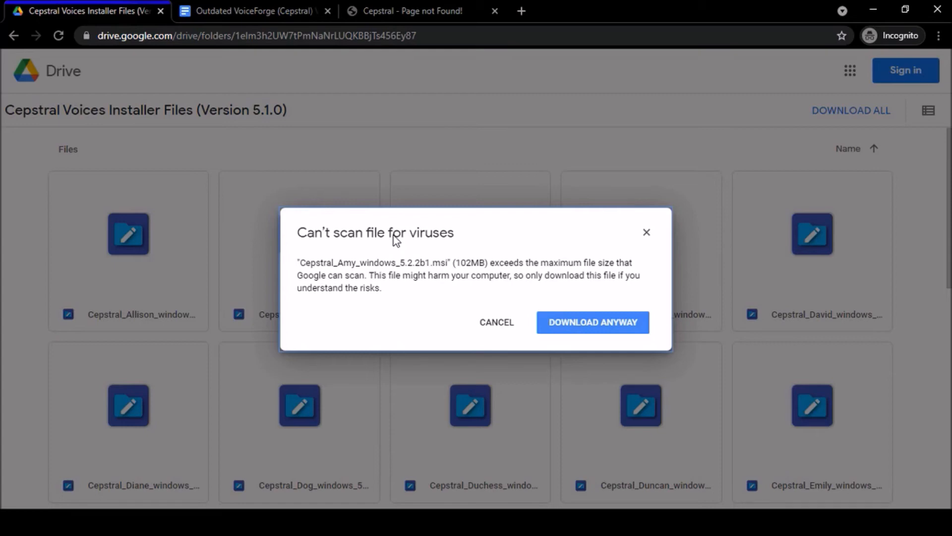
pyautogui.moveTo(547, 275)
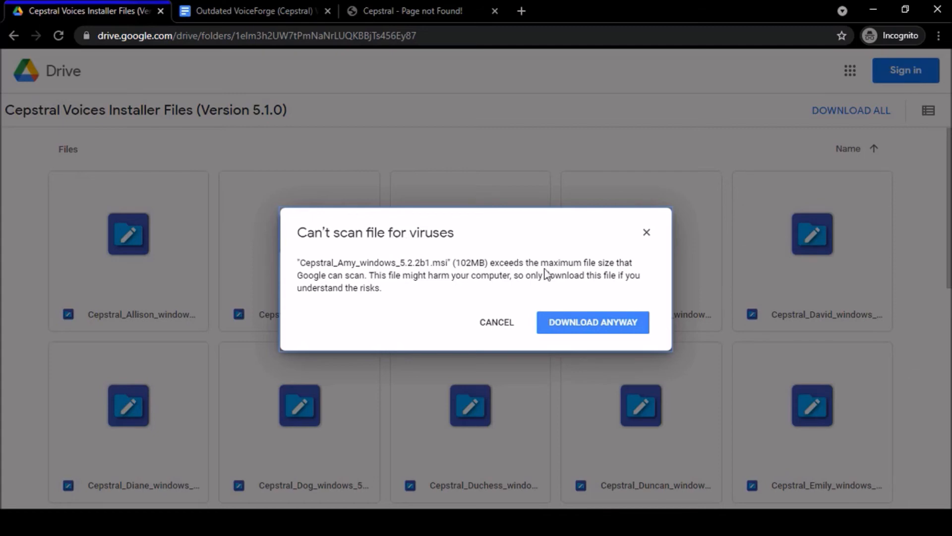
# Download the Amy installer anyway despite the virus-scan warning, then cancel the download
pyautogui.click(593, 322)
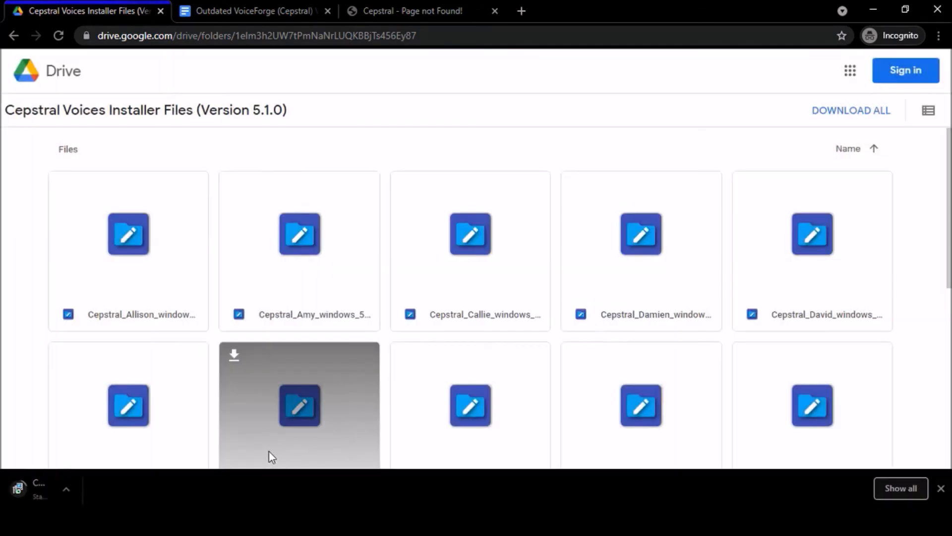
pyautogui.click(298, 406)
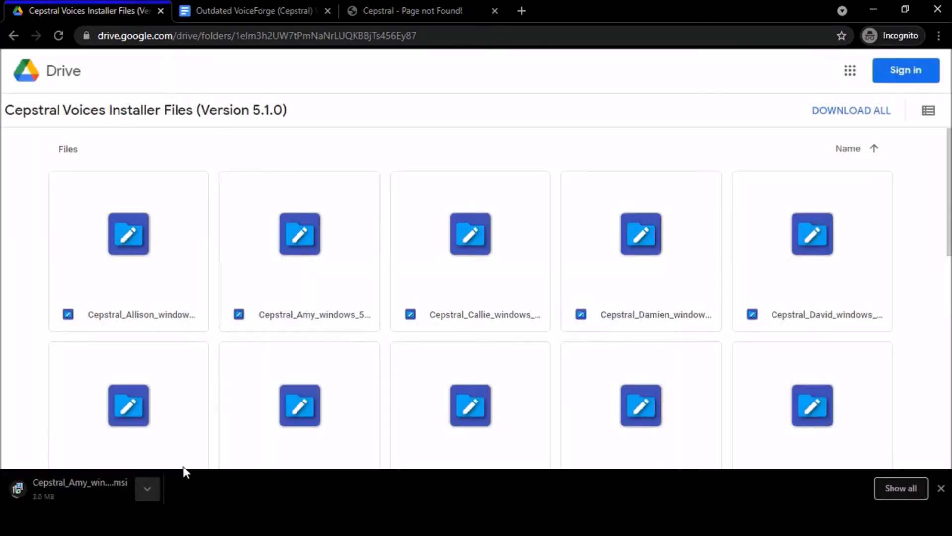
pyautogui.click(147, 489)
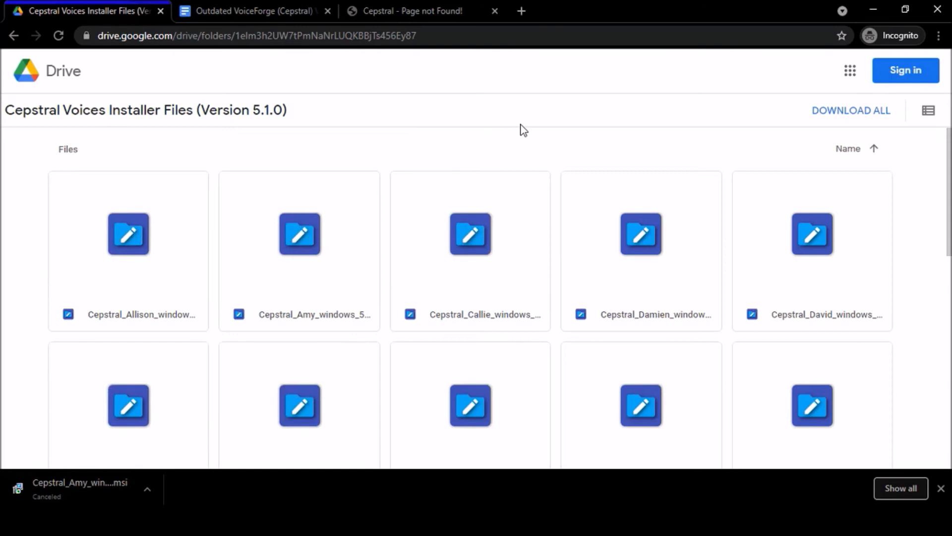
pyautogui.moveTo(939, 484)
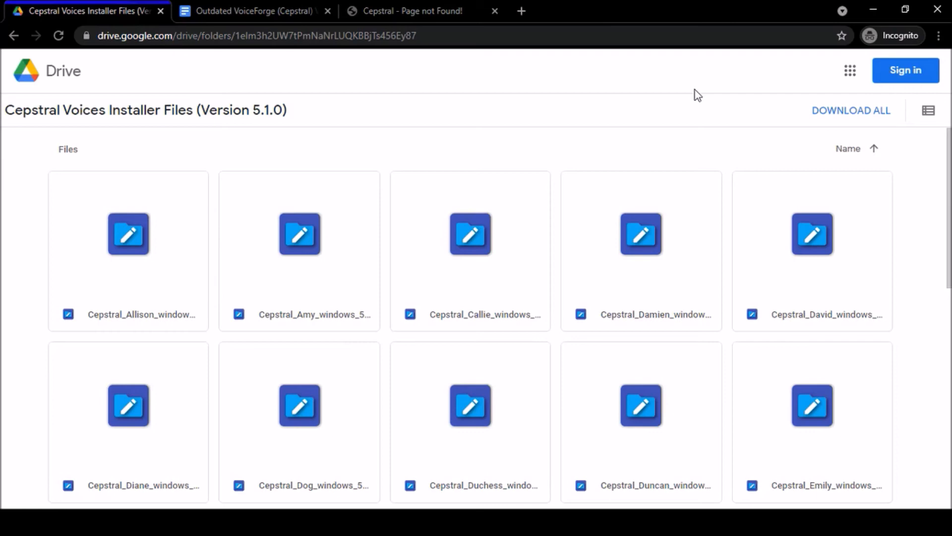
pyautogui.click(254, 11)
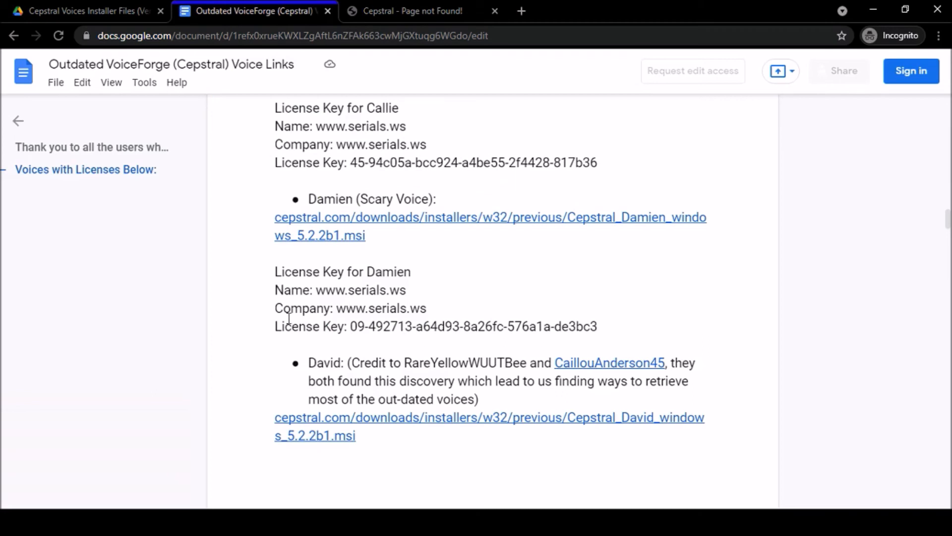
pyautogui.click(86, 11)
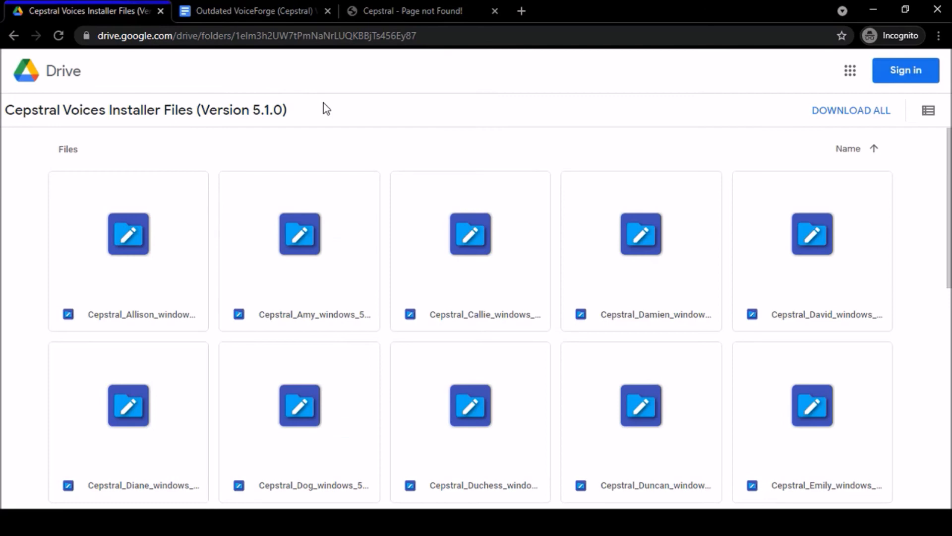
pyautogui.moveTo(426, 136)
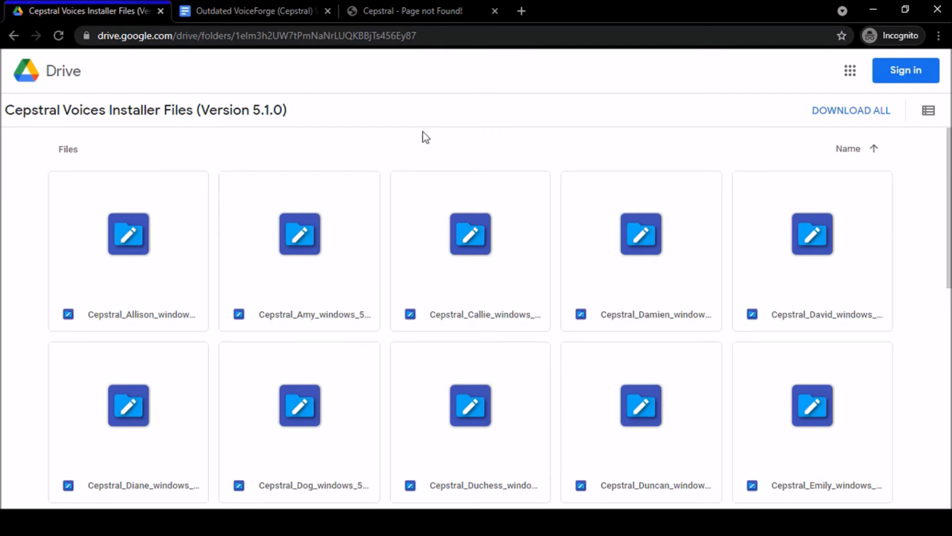
pyautogui.scroll(-3)
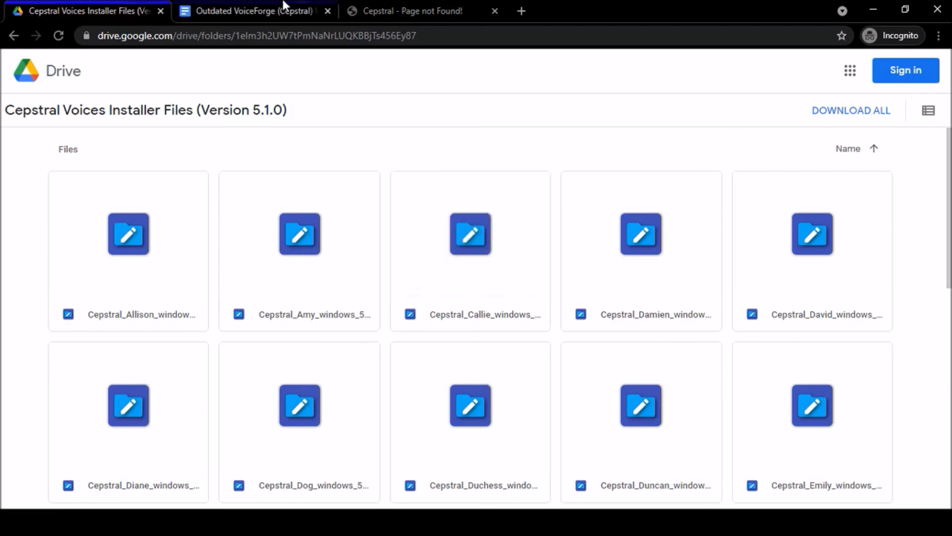
pyautogui.click(255, 11)
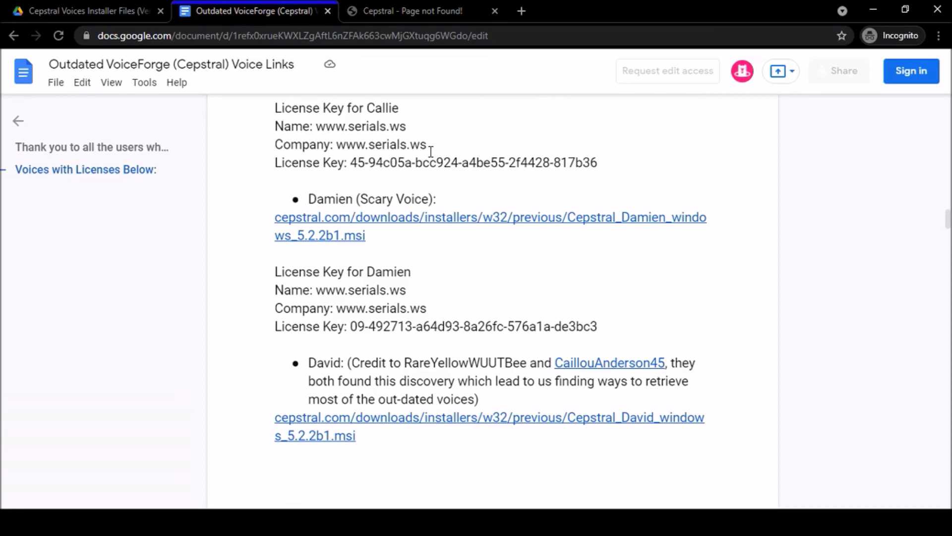
pyautogui.click(85, 11)
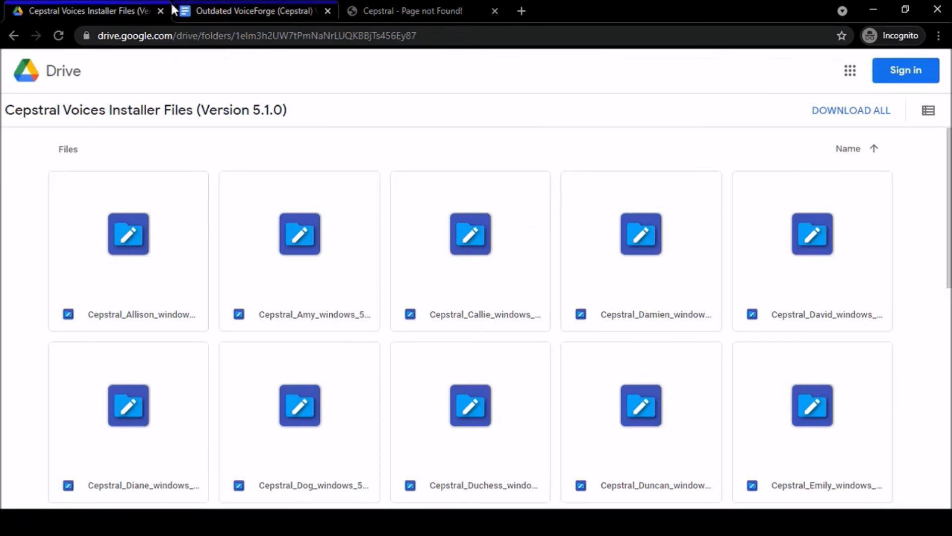